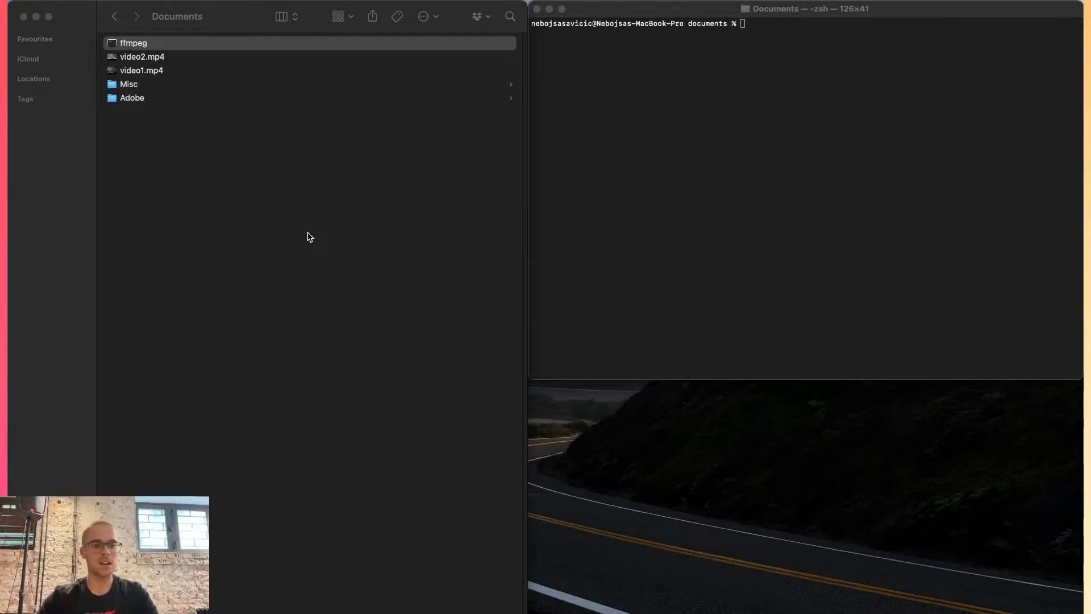
Focus the Terminal window to begin the ./ffmpeg -ss seek command
left_click(781, 68)
type("./ffmpeg -ss")
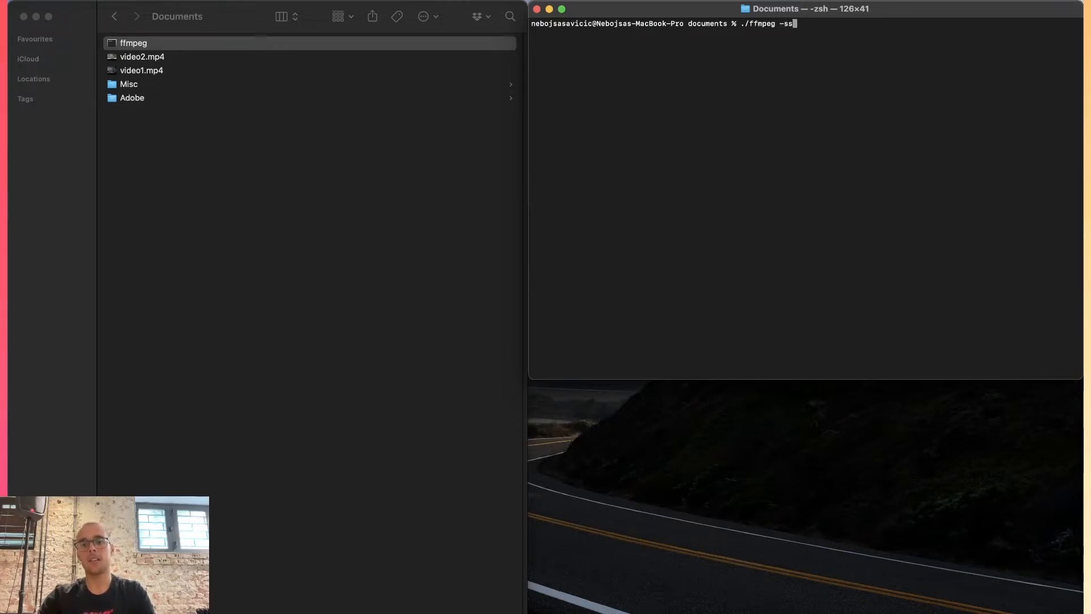
Run ffmpeg cutting video1.mp4 from 00:00:05 to 00:00:10 into video1-cut.mp4
type("\" \"")
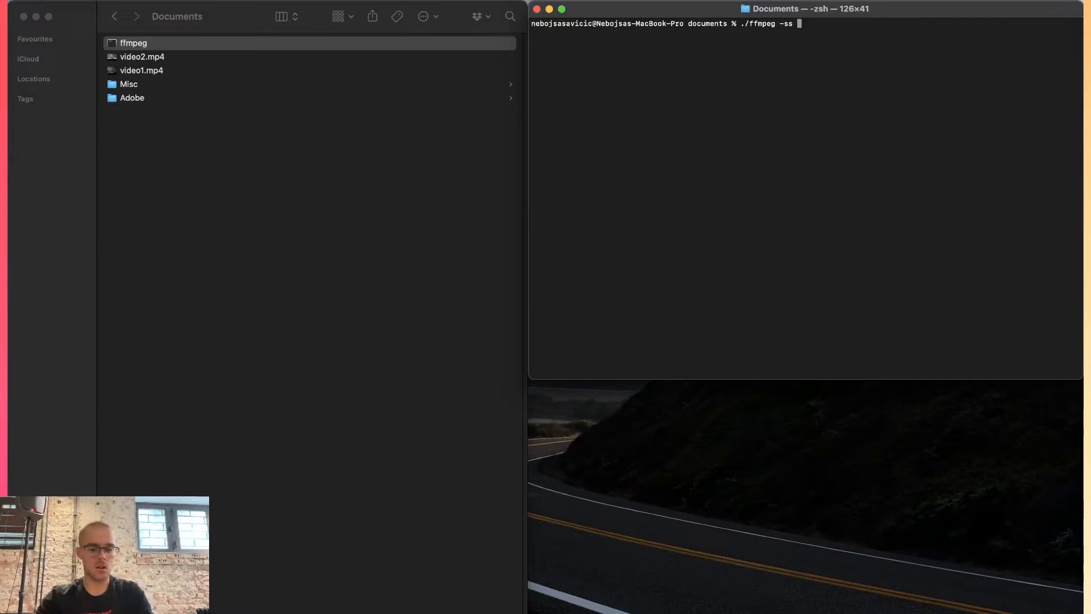
type("0:")
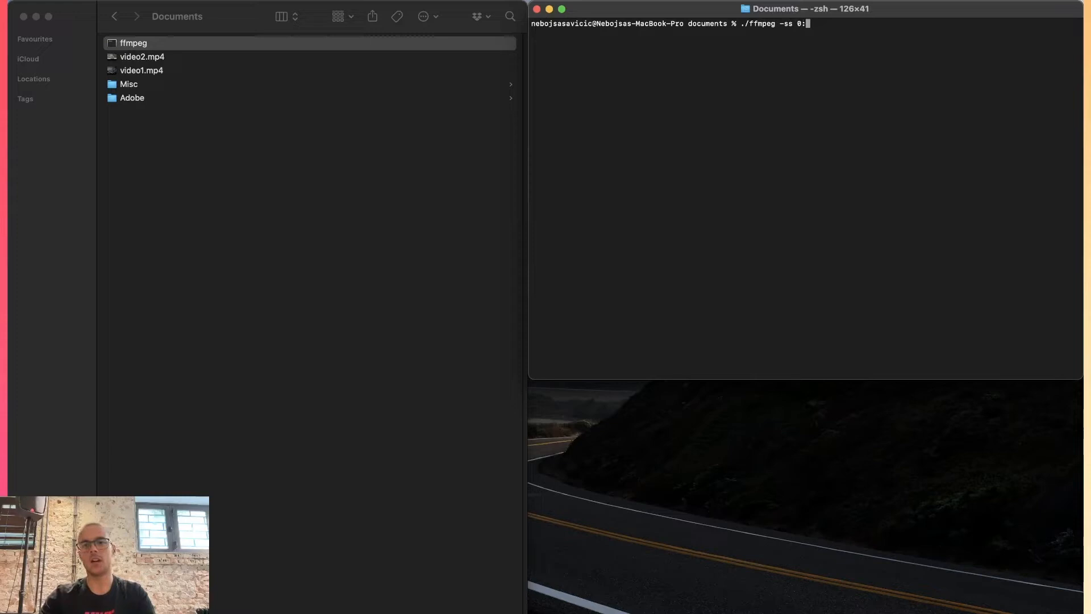
type("0:00:05")
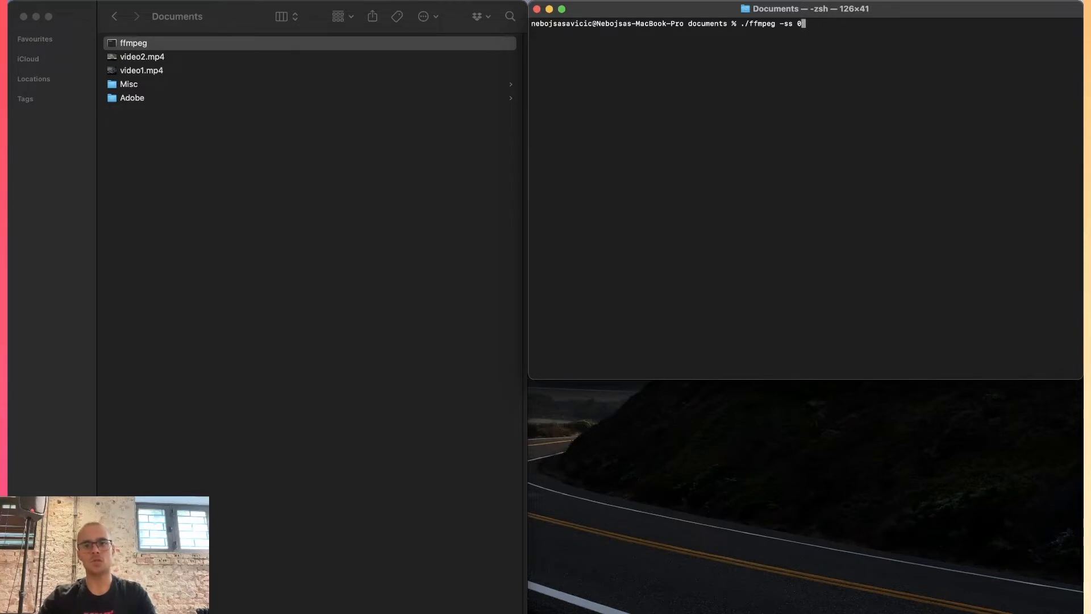
type("5")
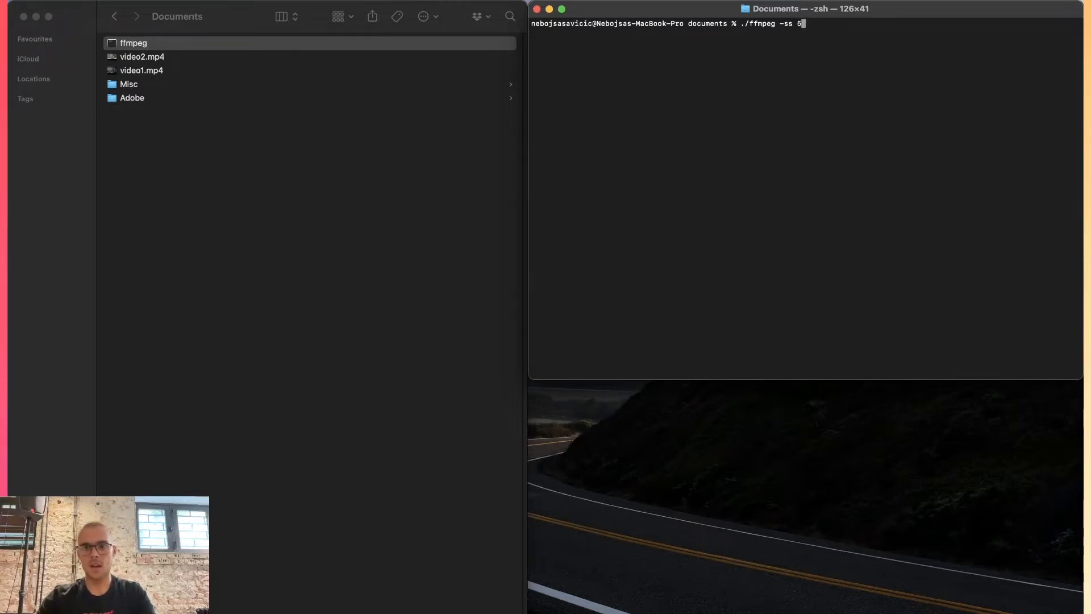
type("00:00:0")
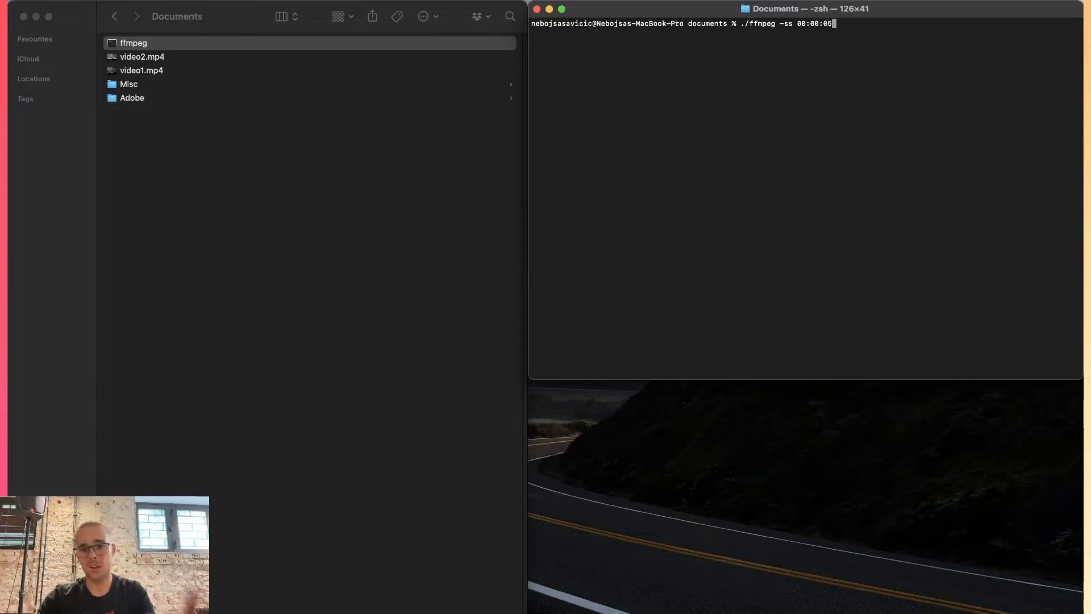
type("-i")
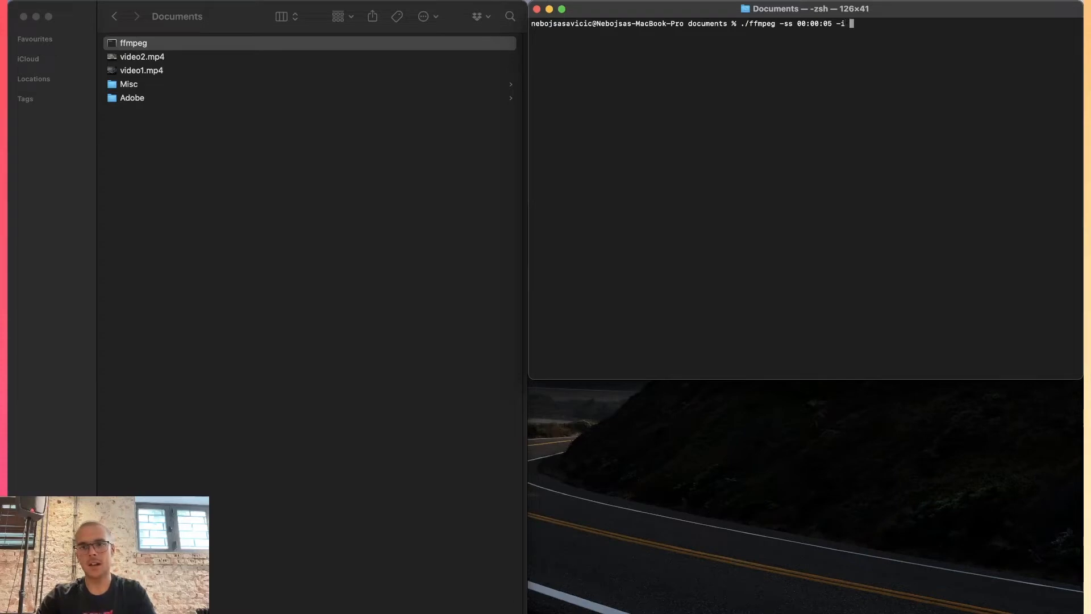
type("video1.mp4")
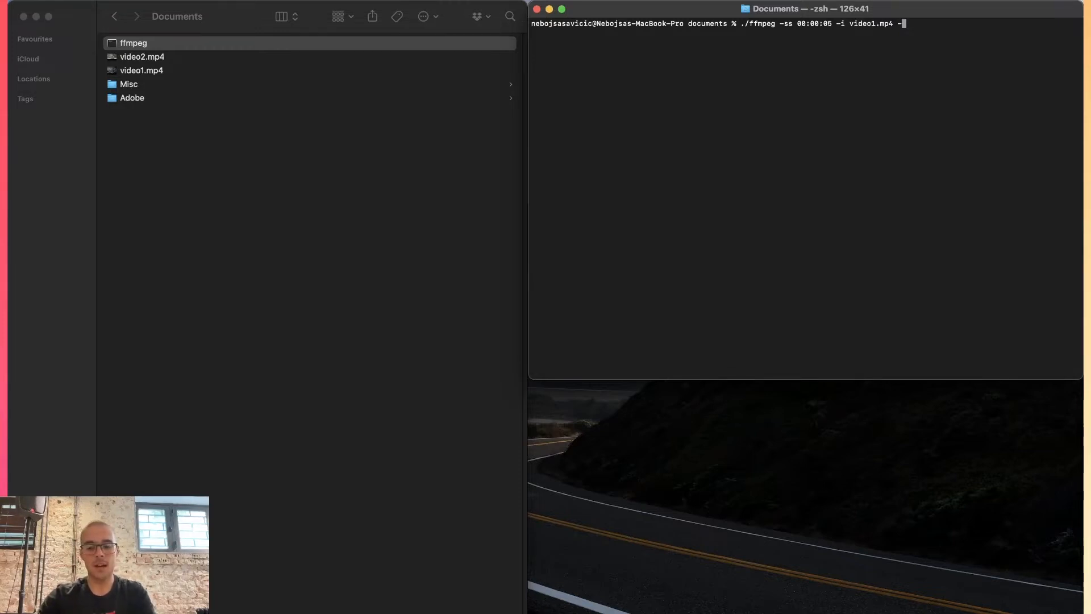
type("-to )")
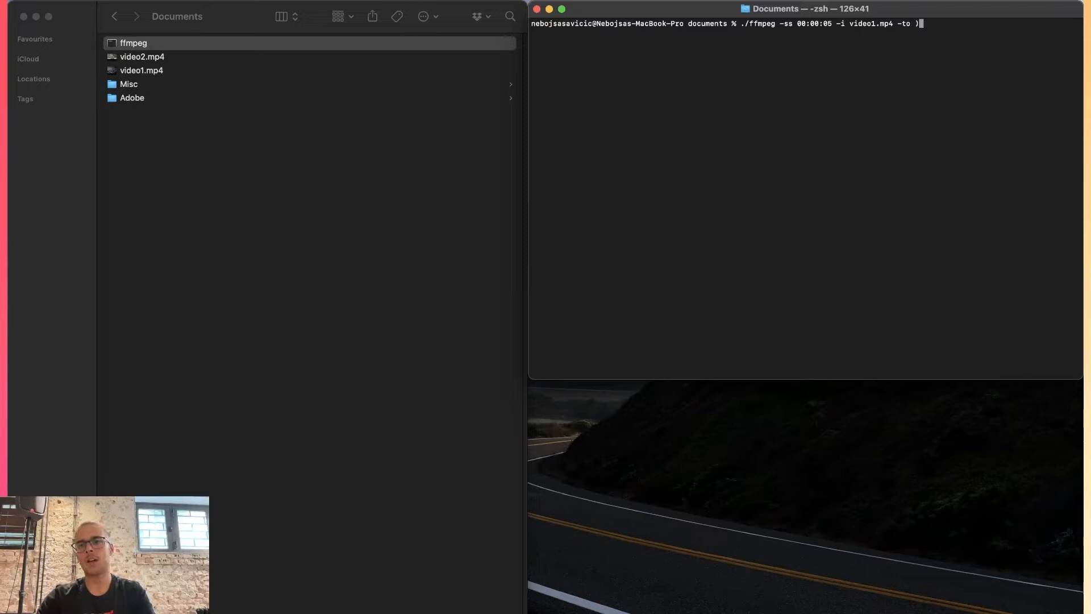
type("00:00:10")
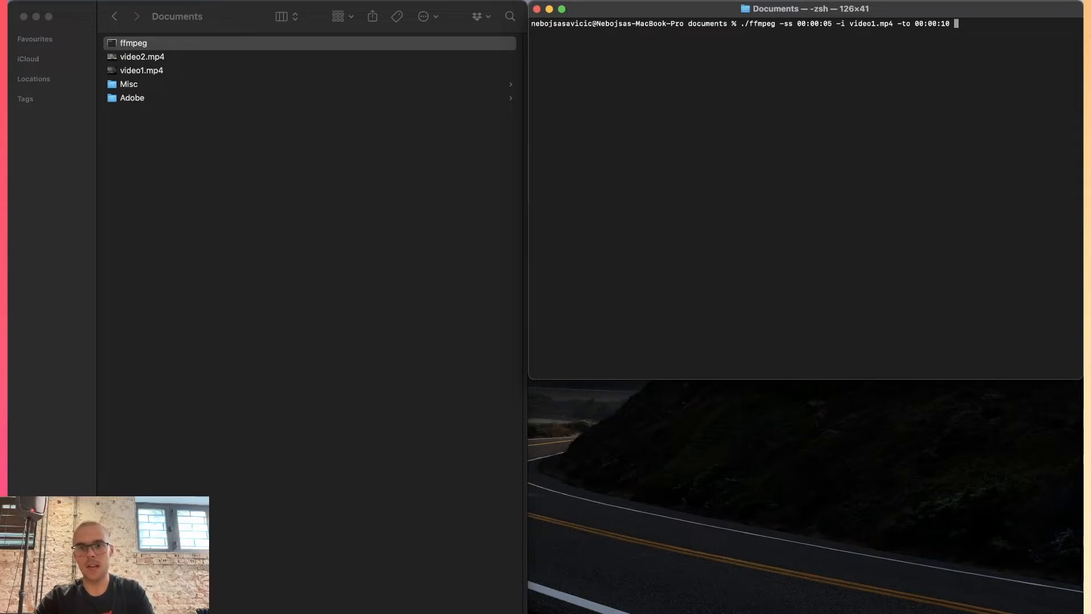
type("vi")
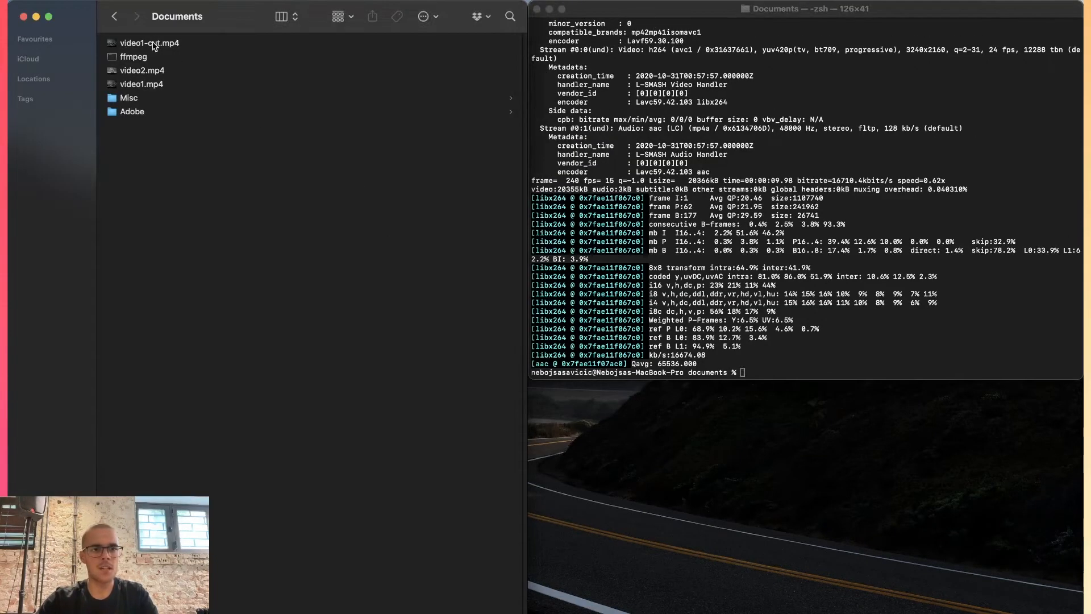
Play video1-cut.mp4 in QuickTime Player to confirm the 10-second clip
double_click(149, 42)
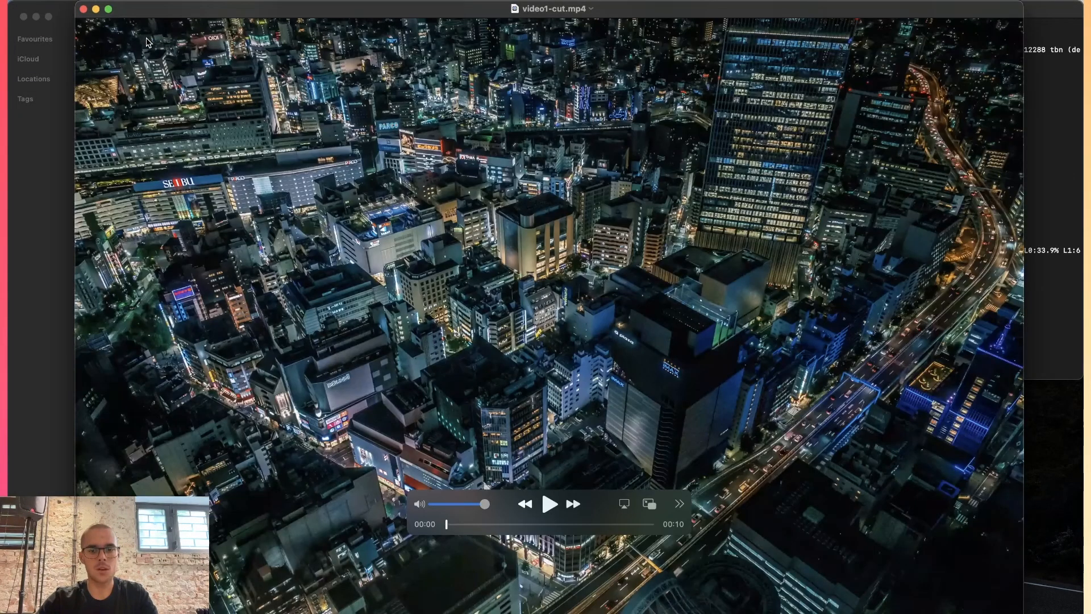
mouse_move(678, 528)
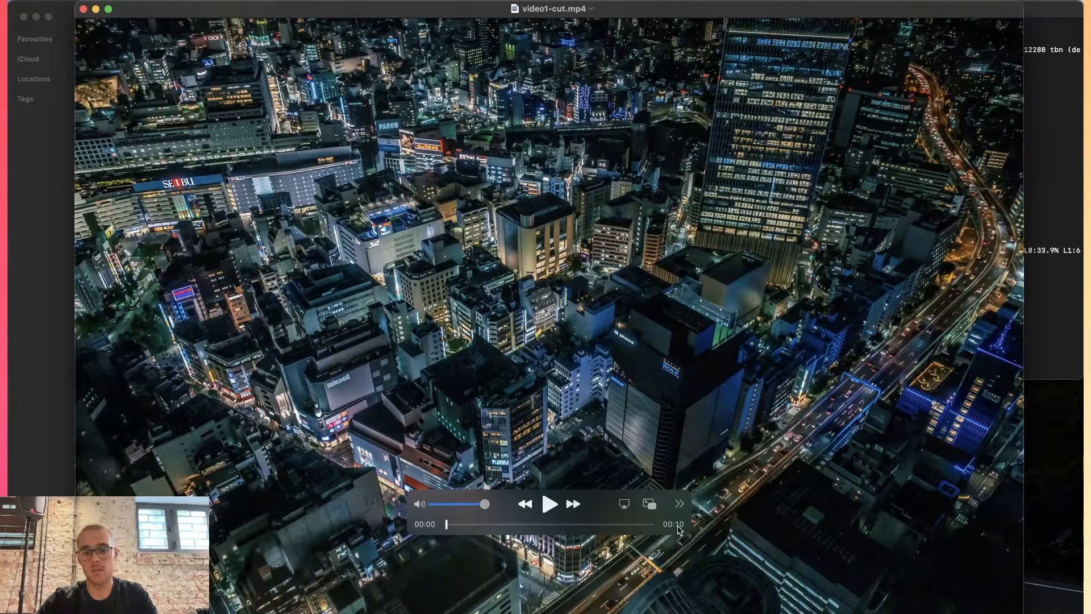
left_click(549, 504)
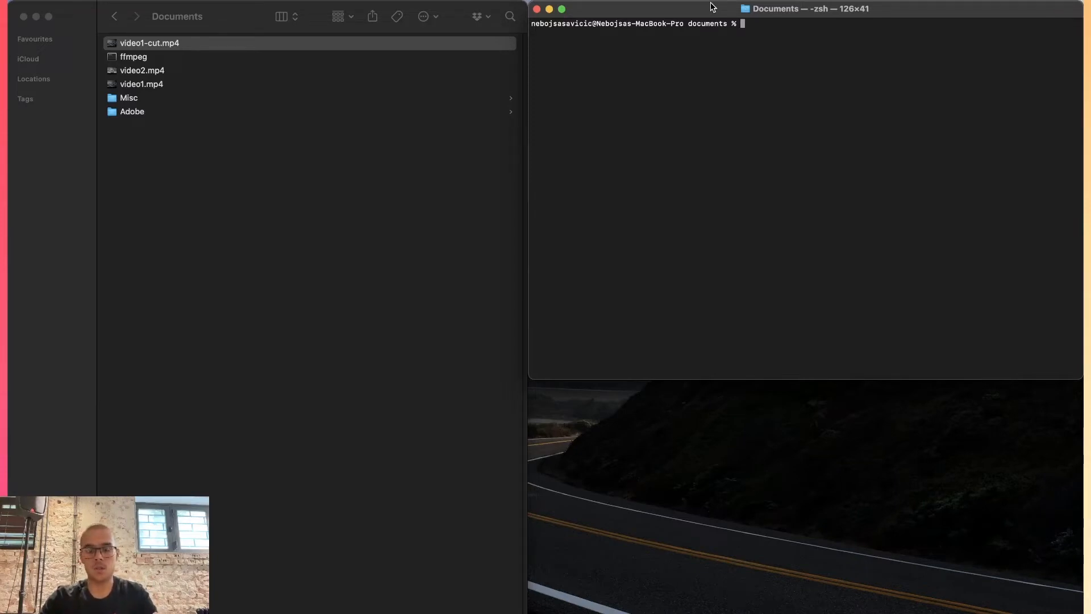
Recall the trim command with -c copy for video2-cut.mp4, then deselect files in Documents
type("./ffmpeg -ss 00:00:05 -i video1.mp4 -to 00:00:10 video1-cut.mp4")
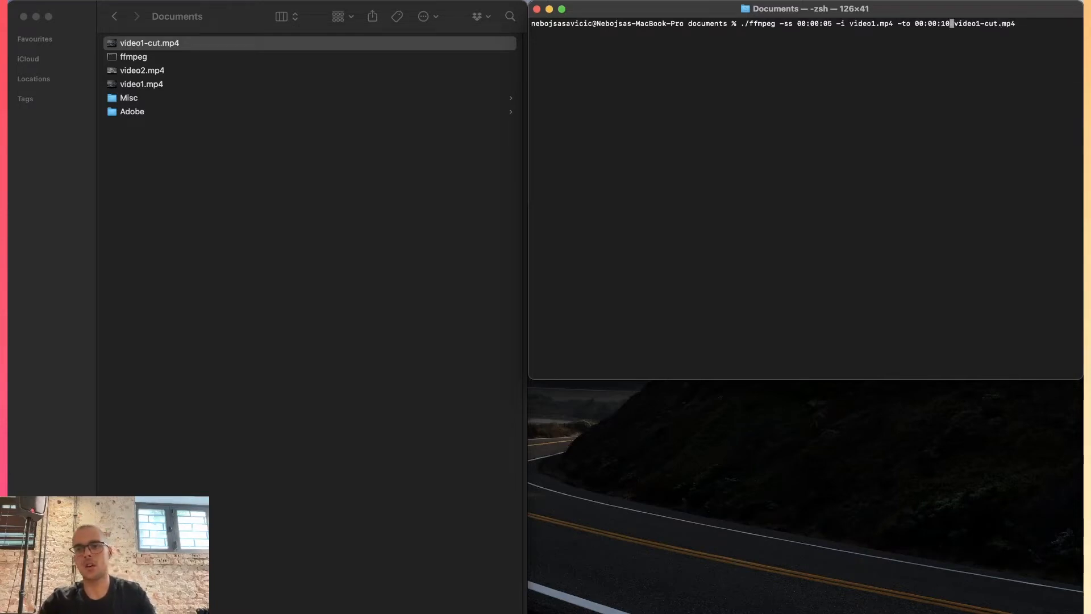
type("-c")
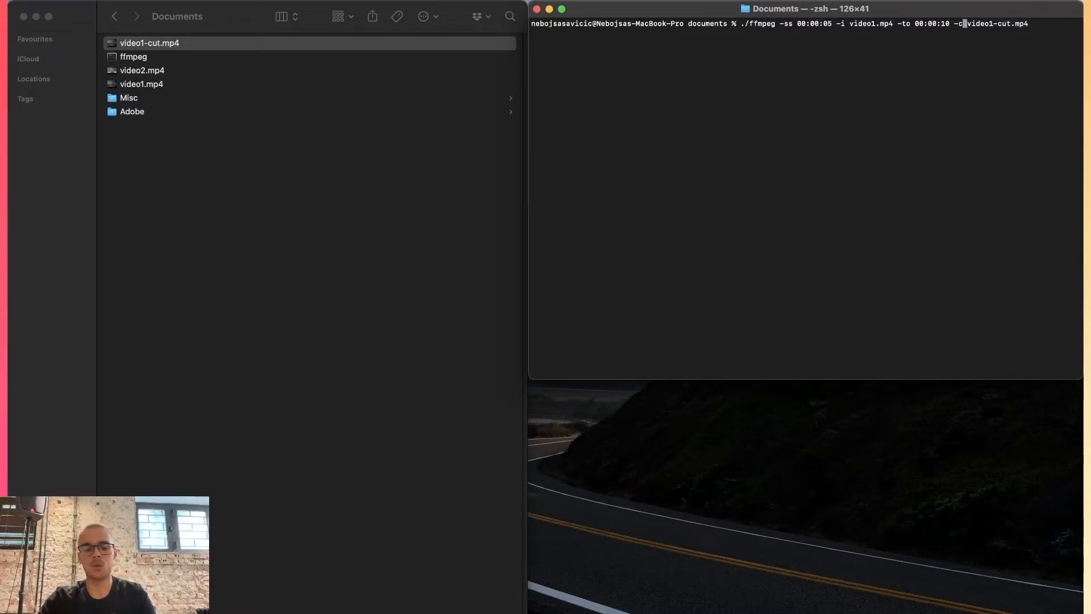
type("o")
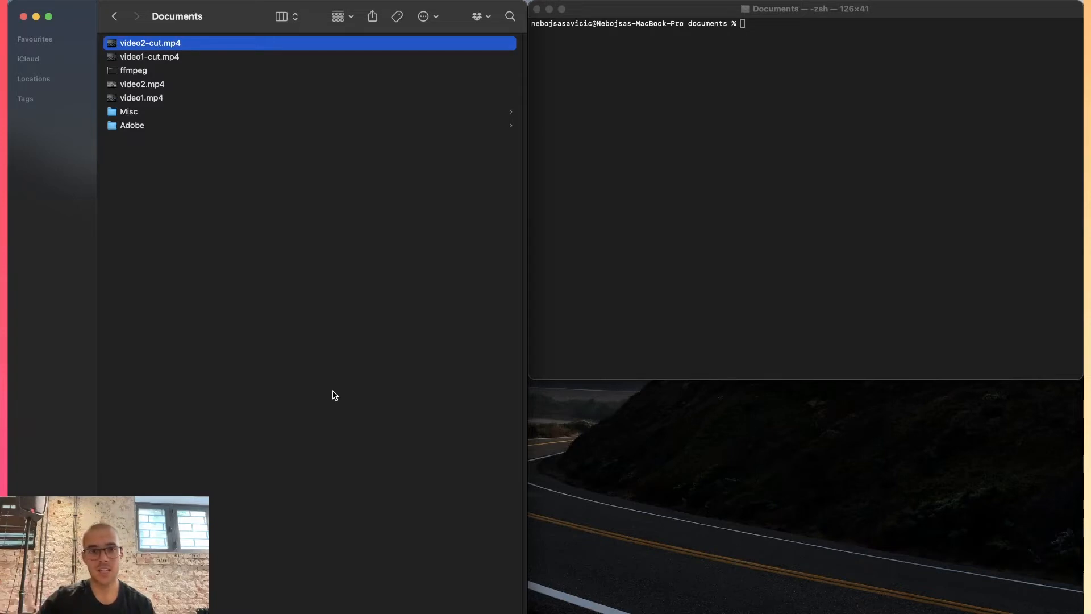
left_click(437, 300)
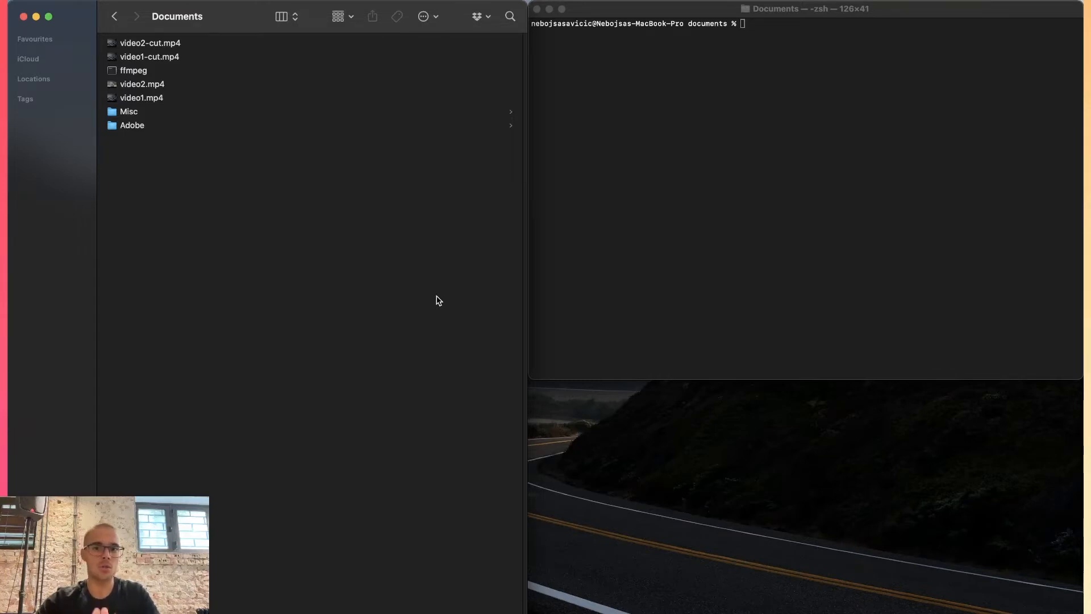
Draft the stream-copy command to video2-cut.mp4 and strip its -ss start offset
type("./ffmpeg -ss 00:00:05 -i video1.mp4 -to 00:00:10 -c copy video2-cut.mp4")
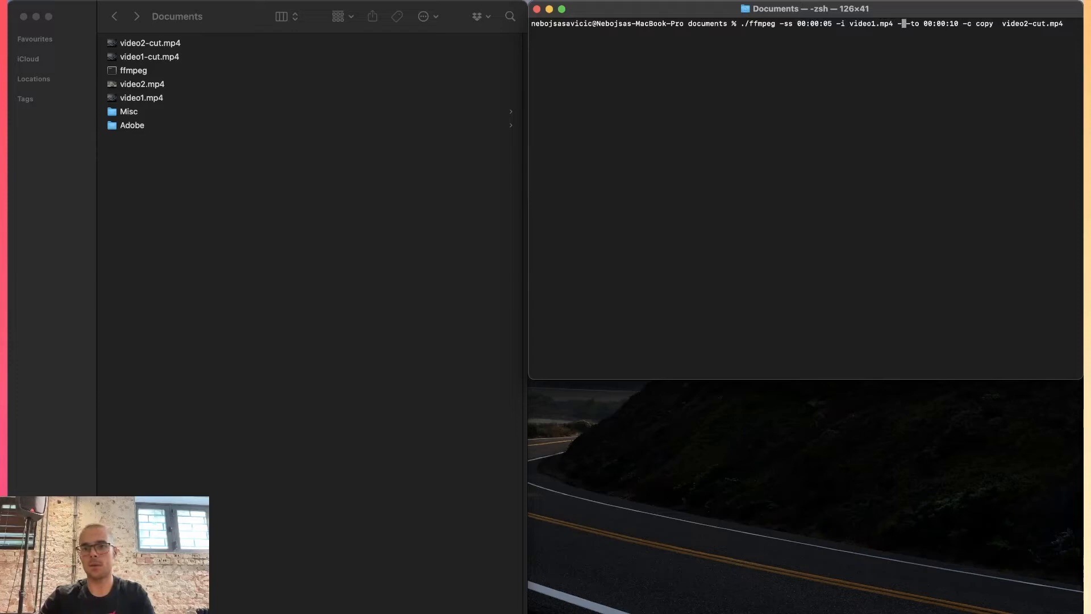
type("-ss")
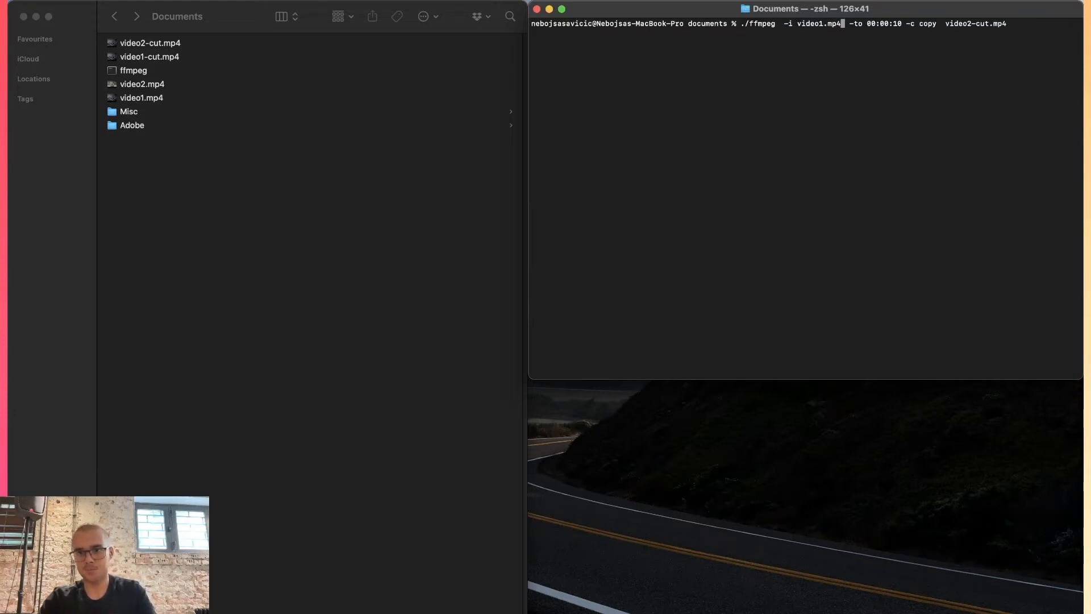
Move -ss 00:00:05 back before -i video1.mp4 and begin a -vf filter option
type("-ss 00:00:05  -")
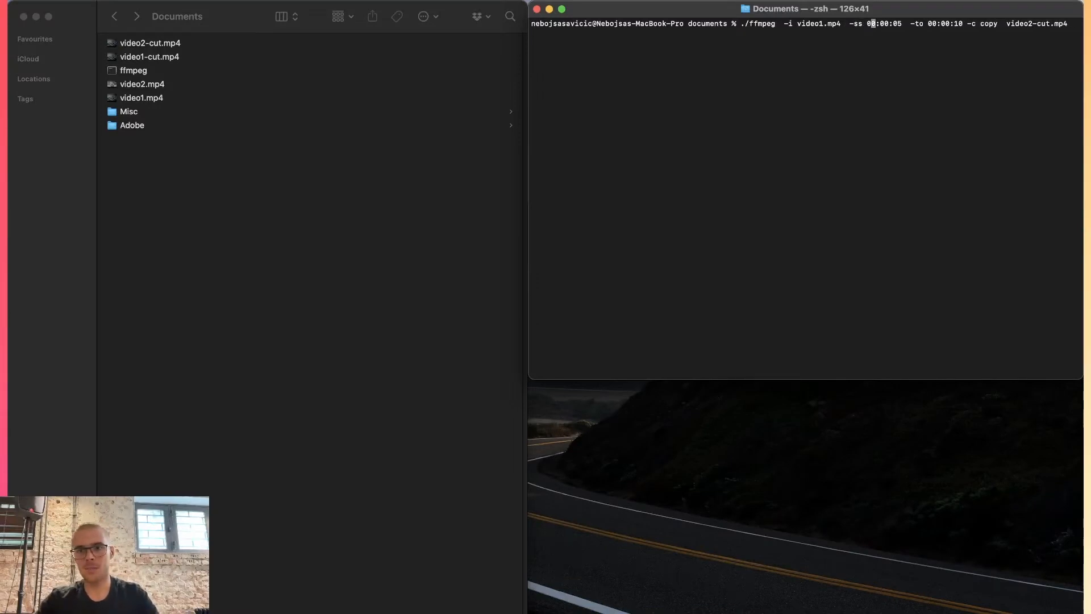
key("Backspace")
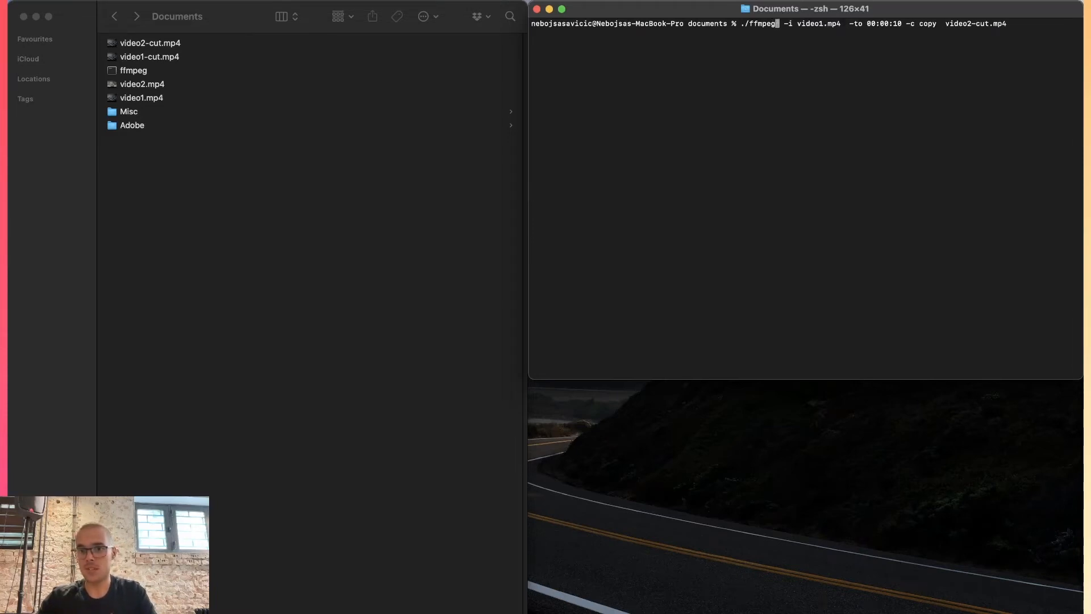
type("-ss 00:00:05")
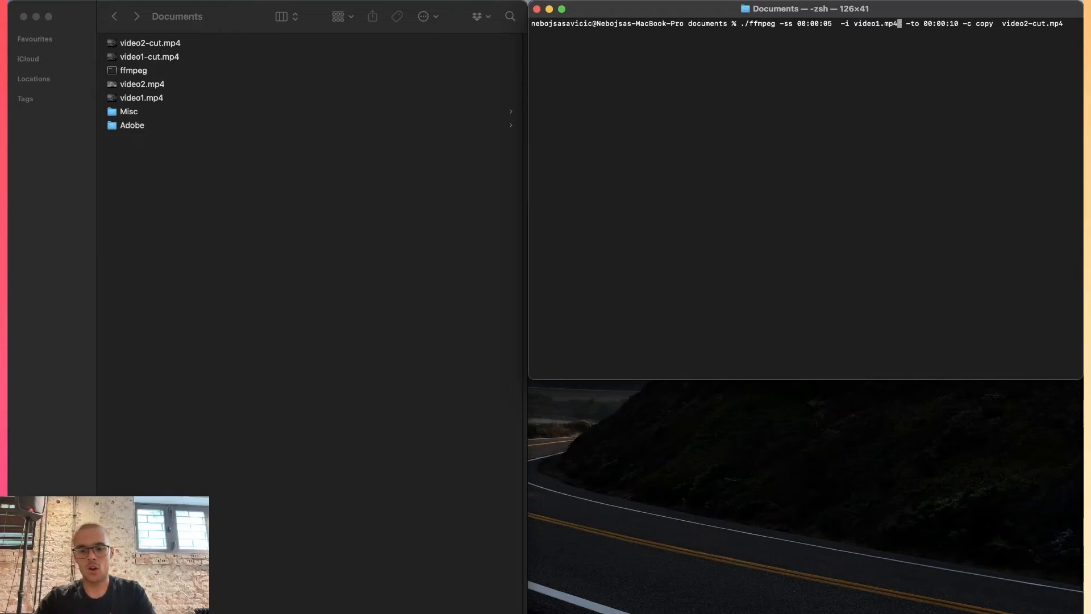
type("-vf")
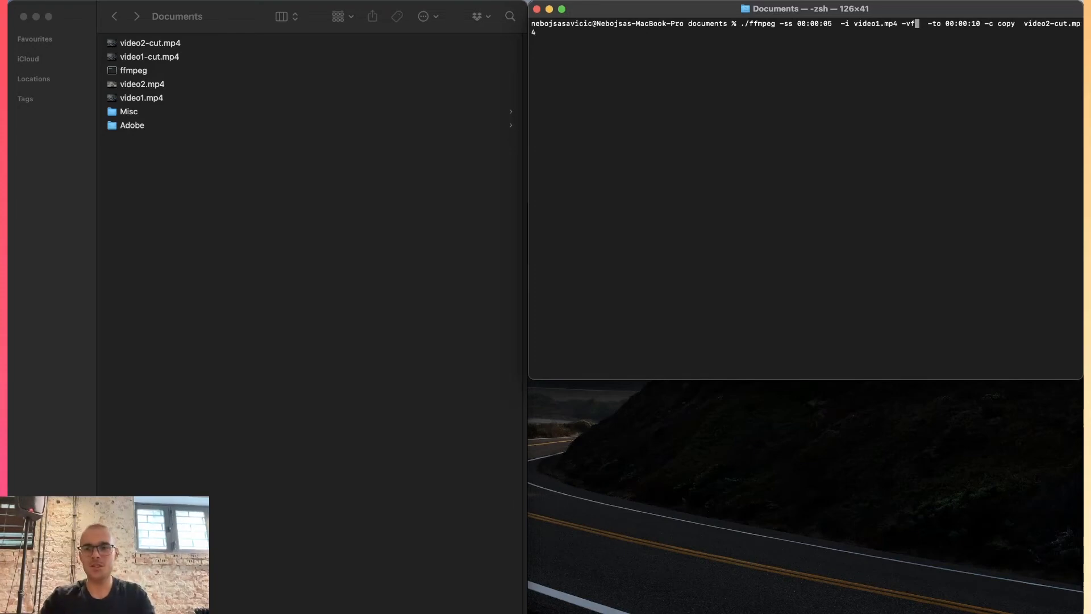
Run ffmpeg on video2.mp4 with fade=d=3, 00:00:05–00:00:10, producing video2-fade.mp4
type("./ffmpeg -i video2.mp4 -vf fade=d=3 -ss 00:00:05 -to 00:00:10 video2-fade.mp4")
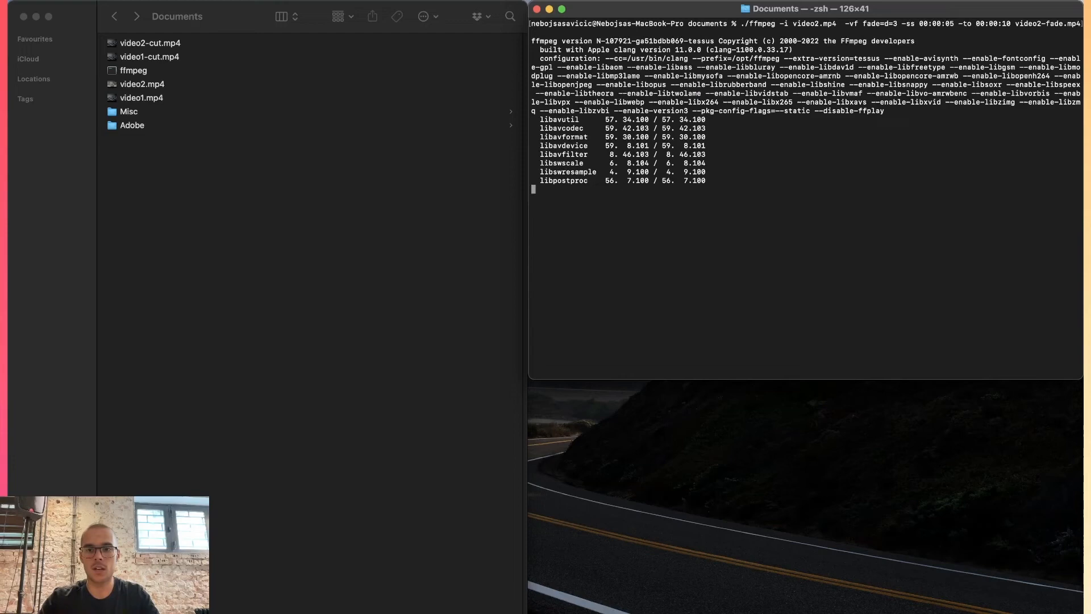
key("Return")
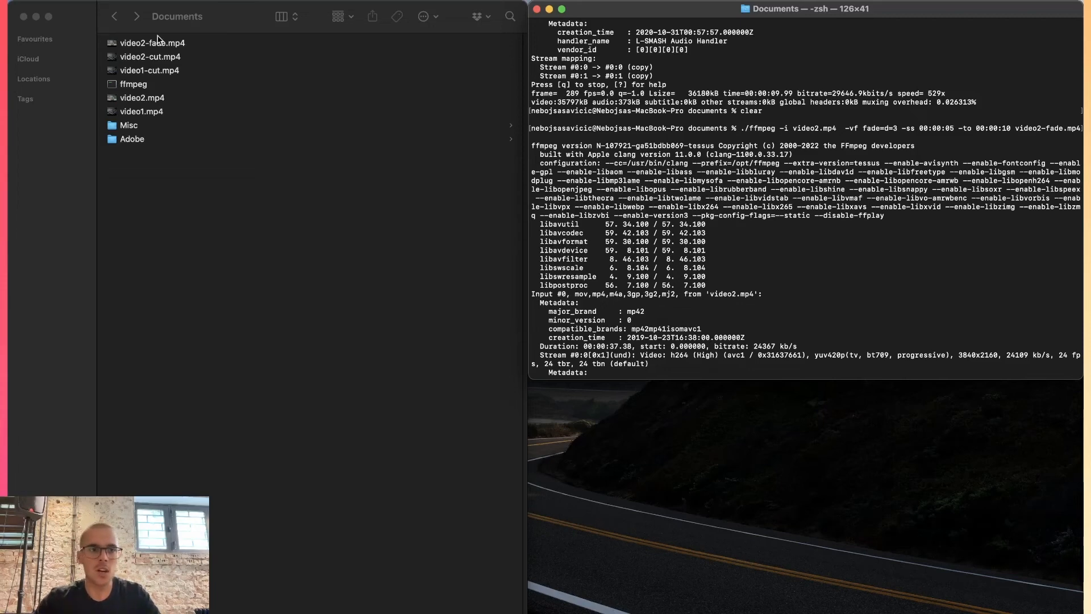
Select the new video2-fade.mp4 in the Documents list
left_click(153, 42)
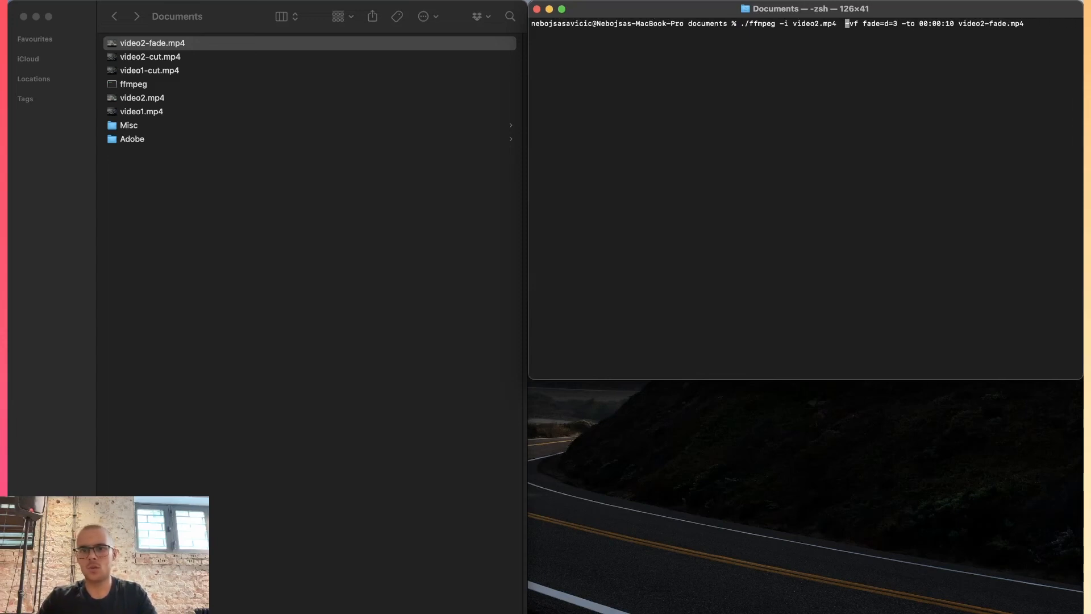
Run the fade command with -ss 00:00:05 before the input, producing video3-fade.mp4
type("-ss 00:00:05 -")
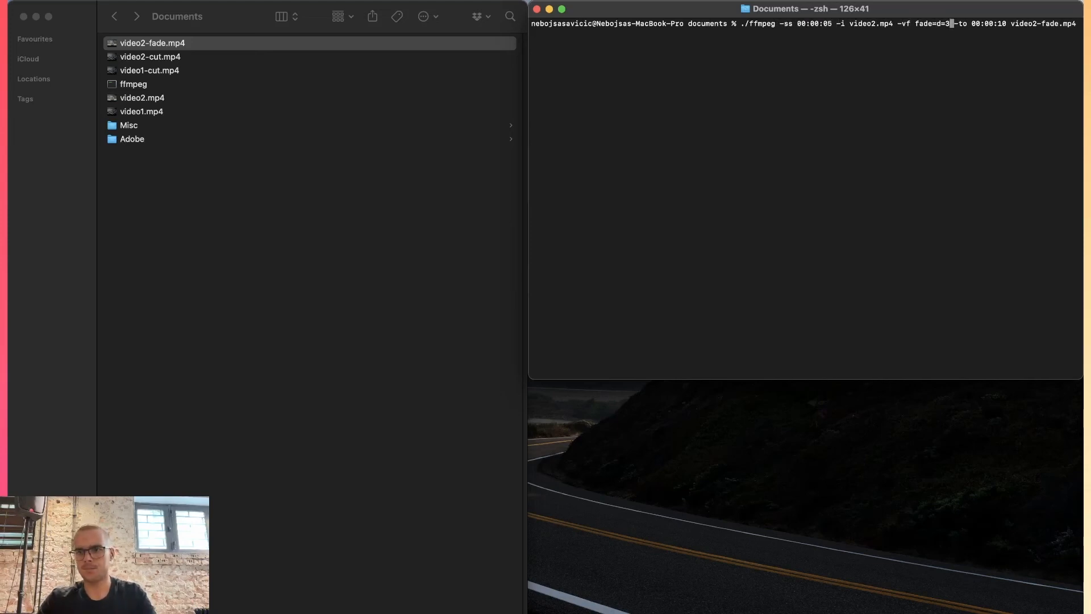
key("enter")
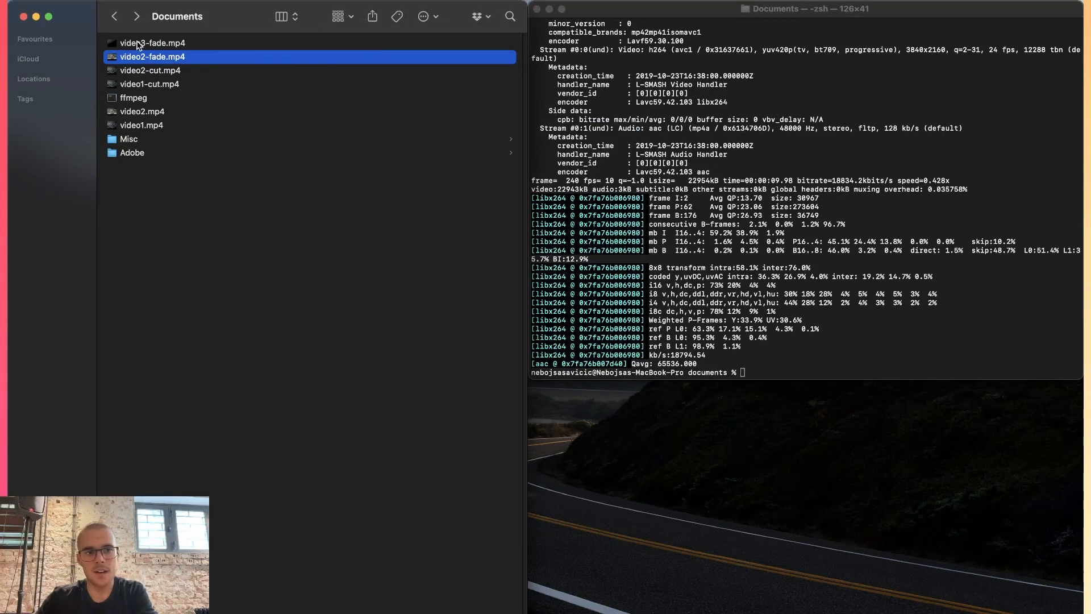
Play video3-fade.mp4 in QuickTime Player, then return focus to the Documents folder
double_click(153, 42)
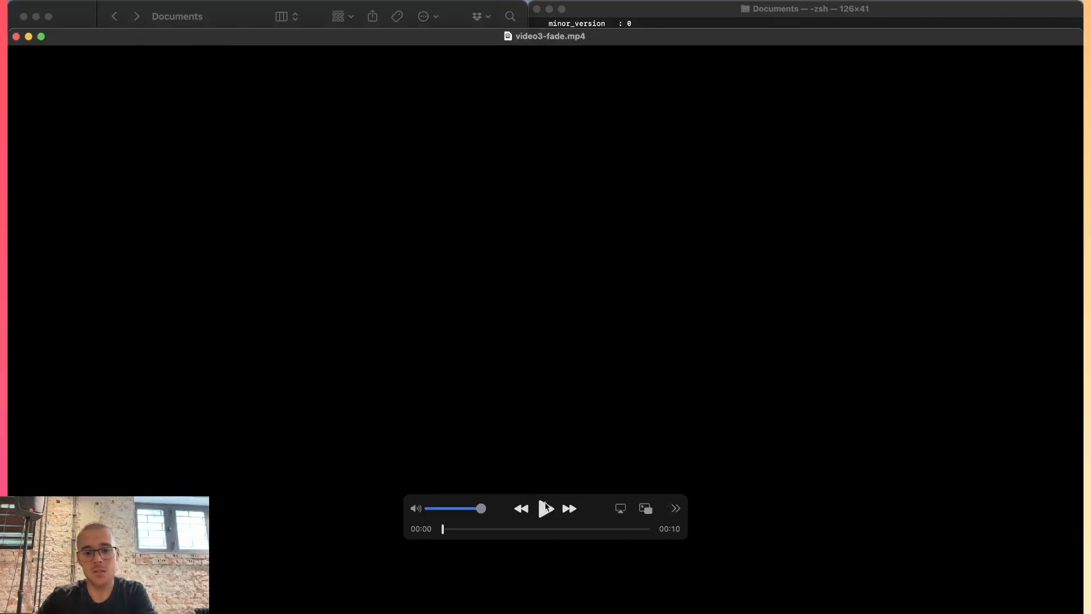
left_click(546, 508)
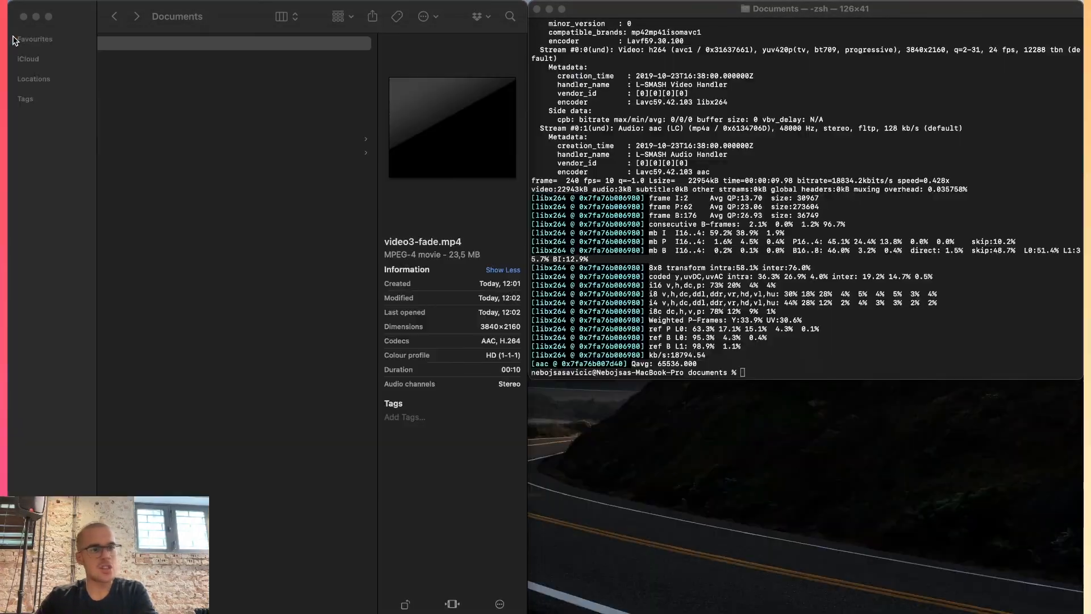
left_click(233, 43)
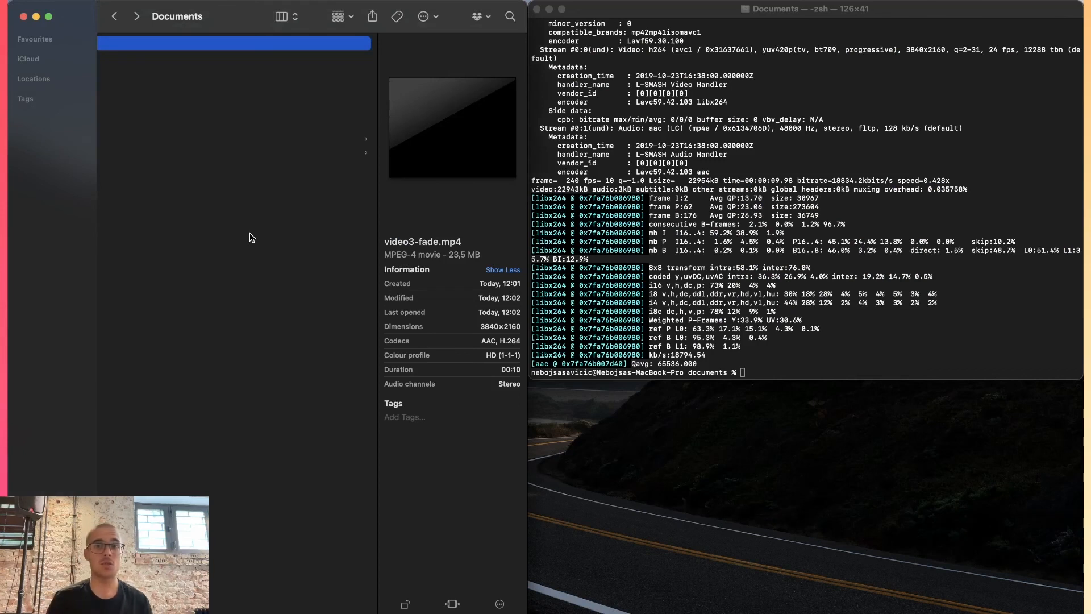